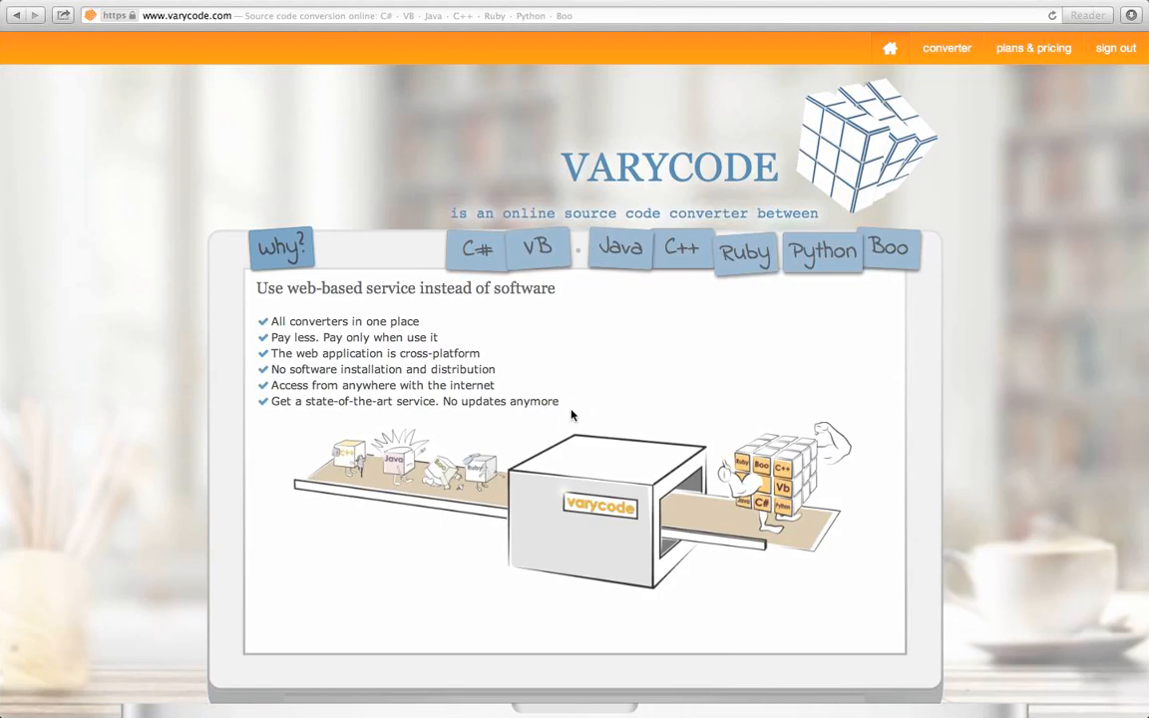
Show the Visual Basic .Net, Python and Boo target descriptions, then go to the converter page
{"action": "scroll", "scroll_direction": "down", "scroll_amount": 3}
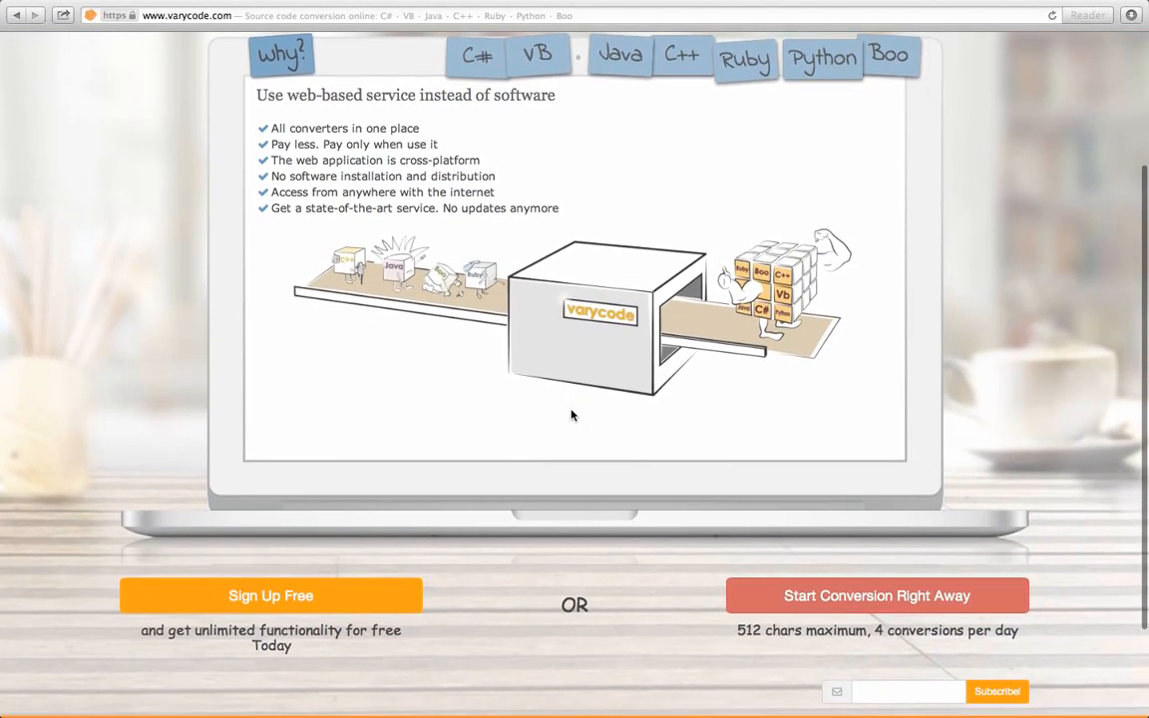
{"action": "scroll", "scroll_direction": "down", "scroll_amount": 3}
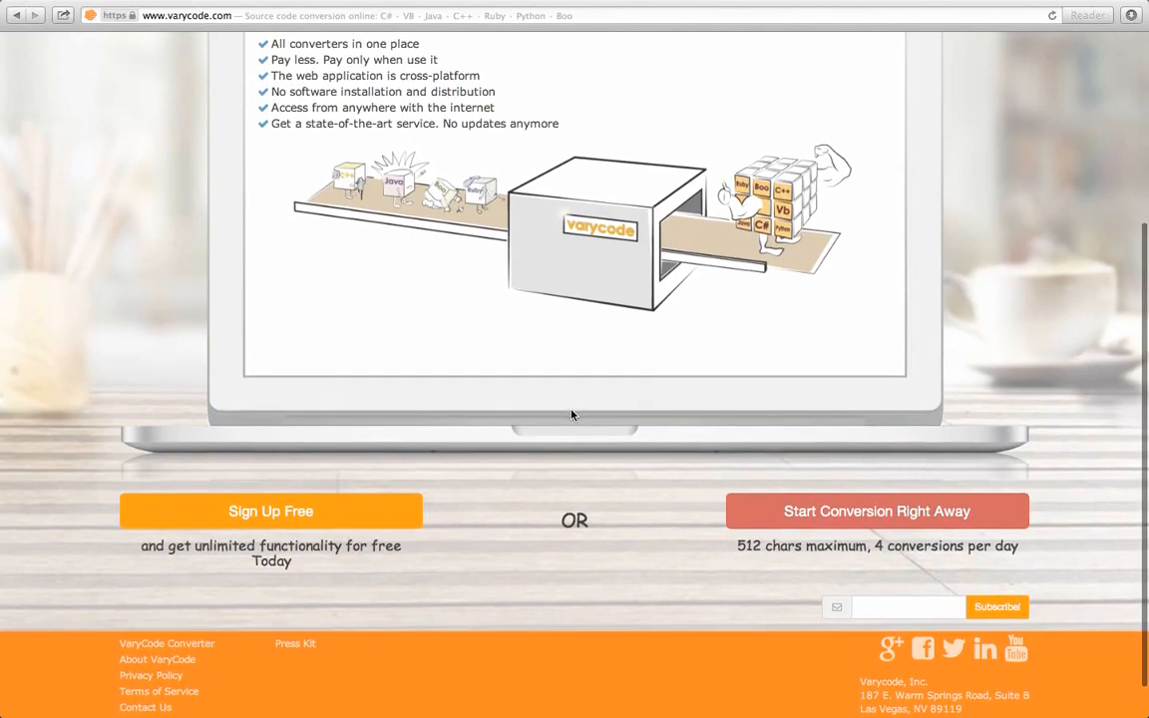
{"action": "scroll", "scroll_direction": "up", "scroll_amount": 3}
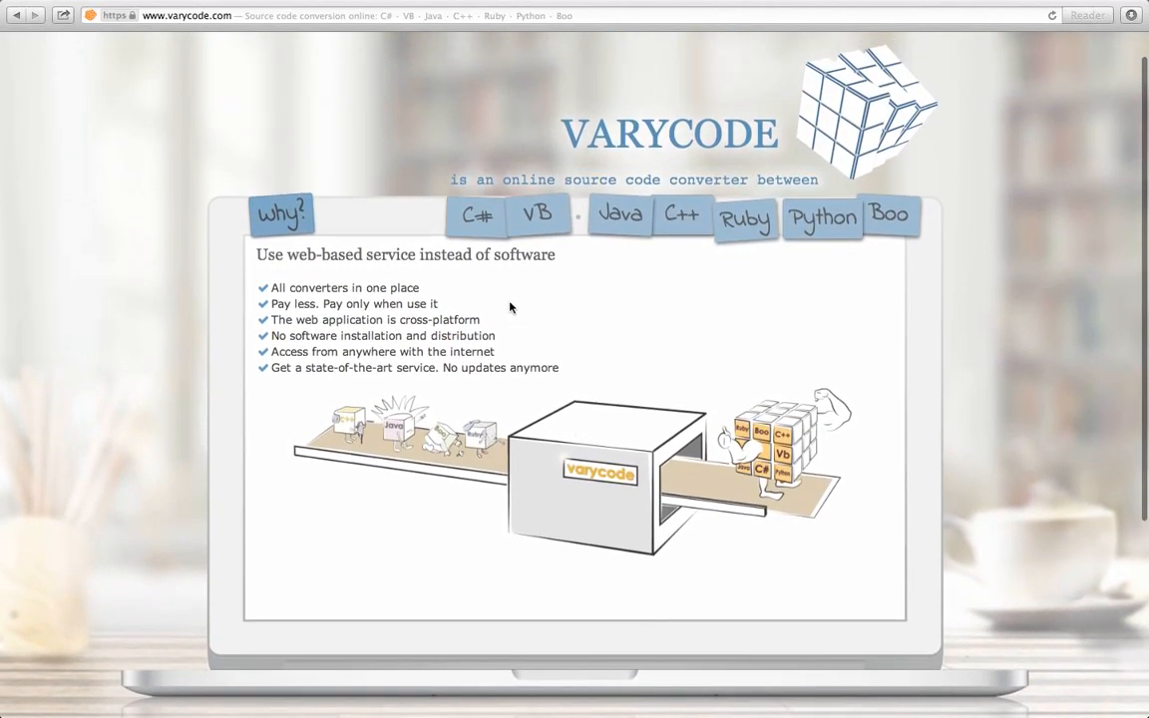
{"action": "left_click", "coordinate": [538, 215]}
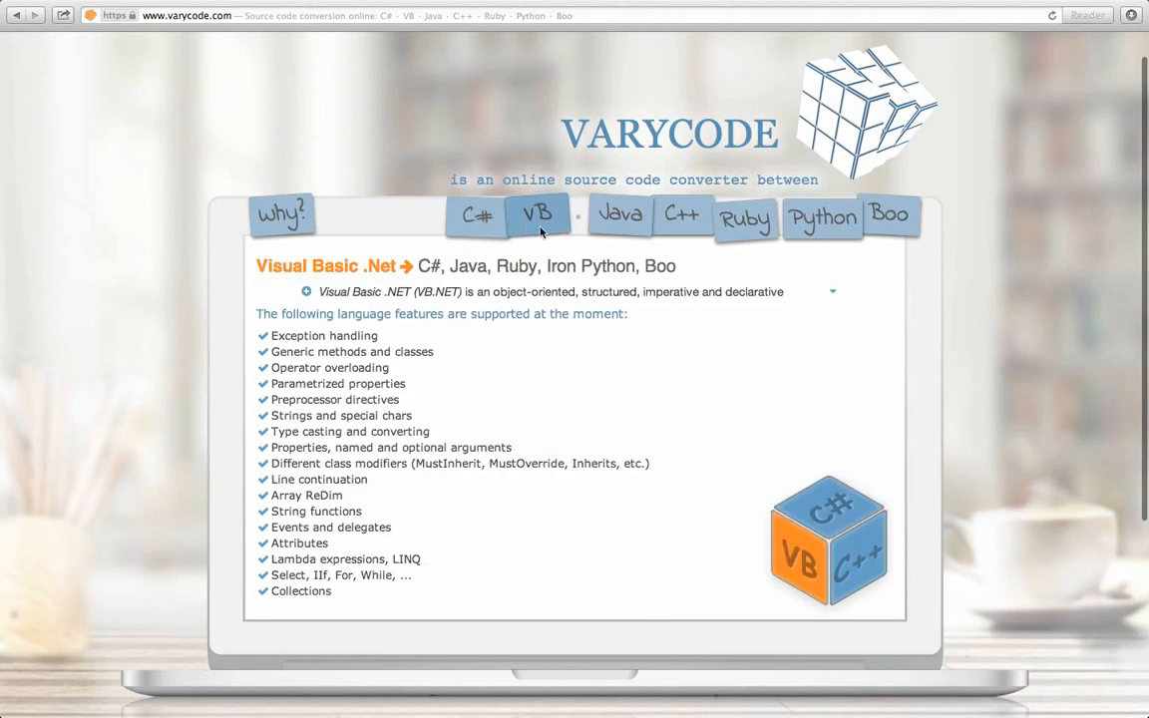
{"action": "left_click", "coordinate": [682, 217]}
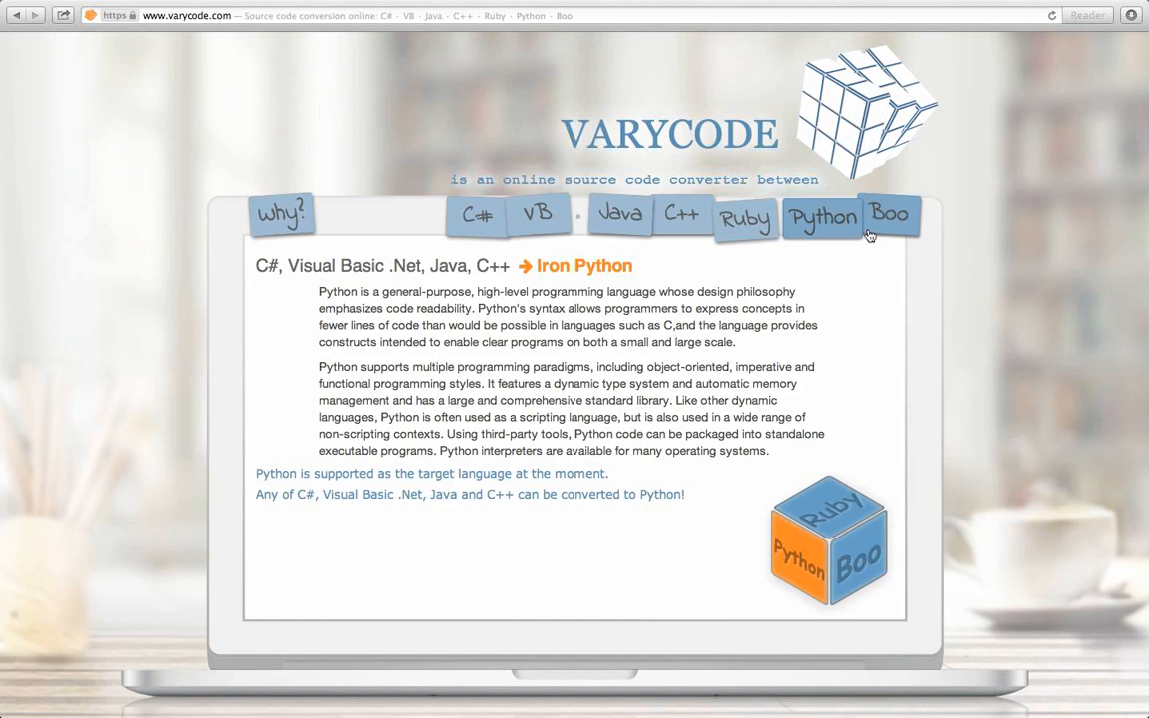
{"action": "left_click", "coordinate": [887, 217]}
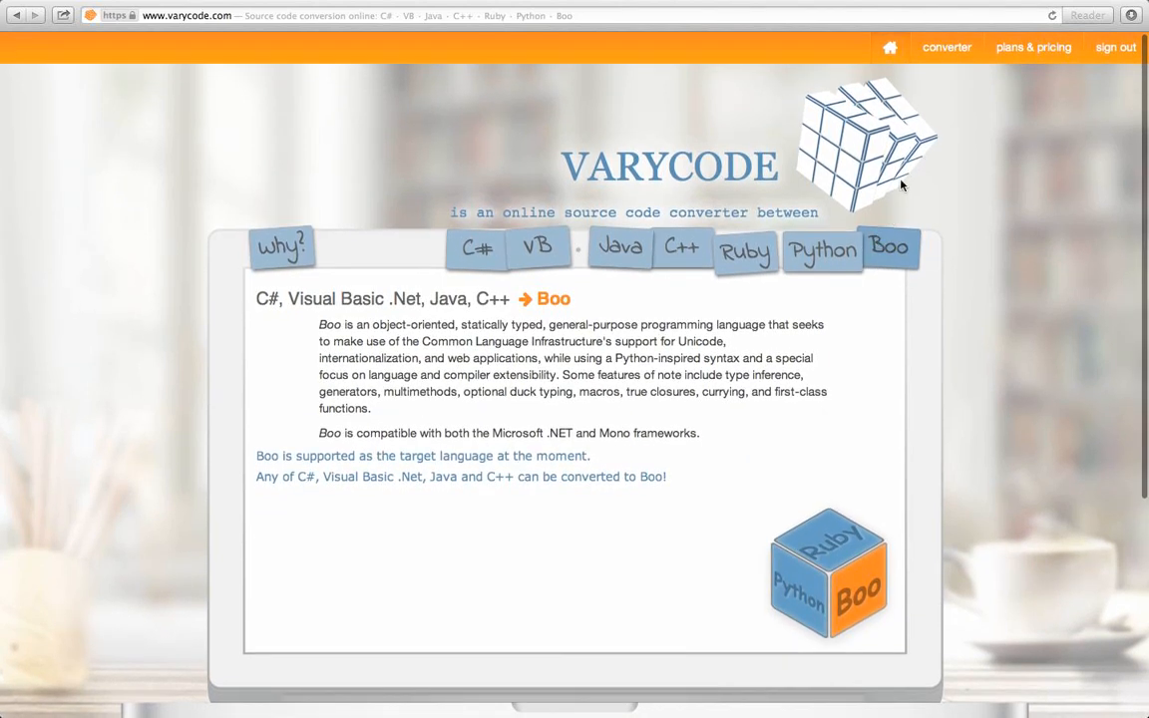
{"action": "left_click", "coordinate": [946, 47]}
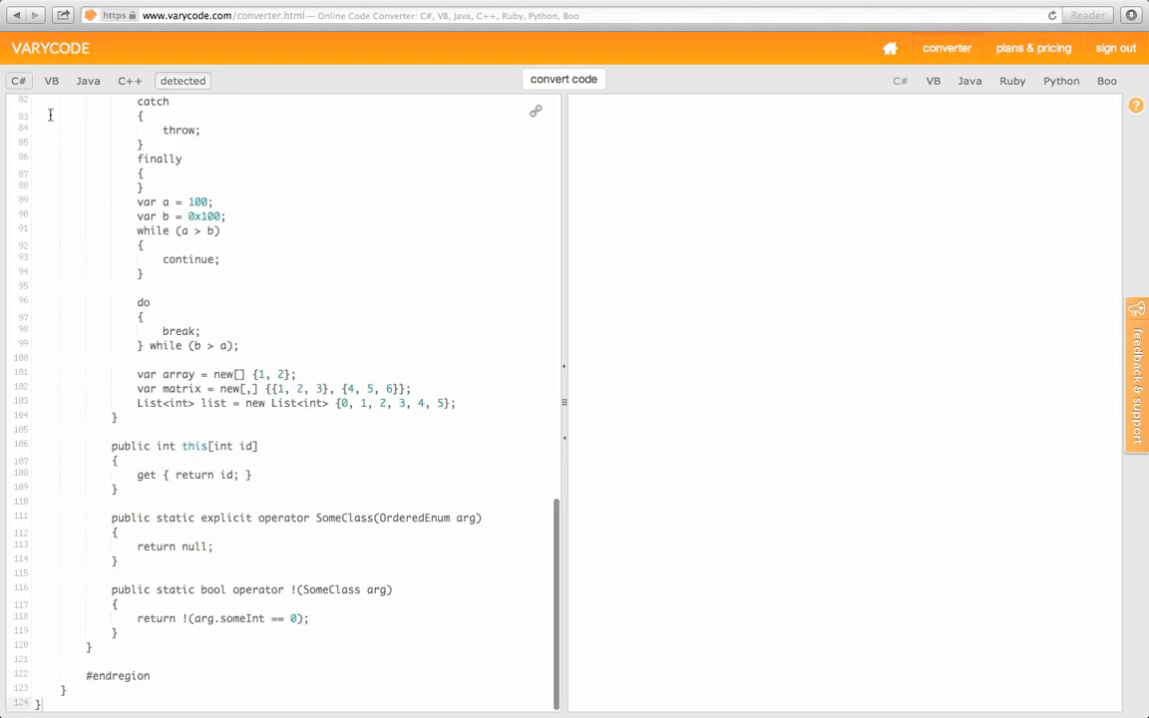
{"action": "scroll", "scroll_direction": "up", "scroll_amount": 3}
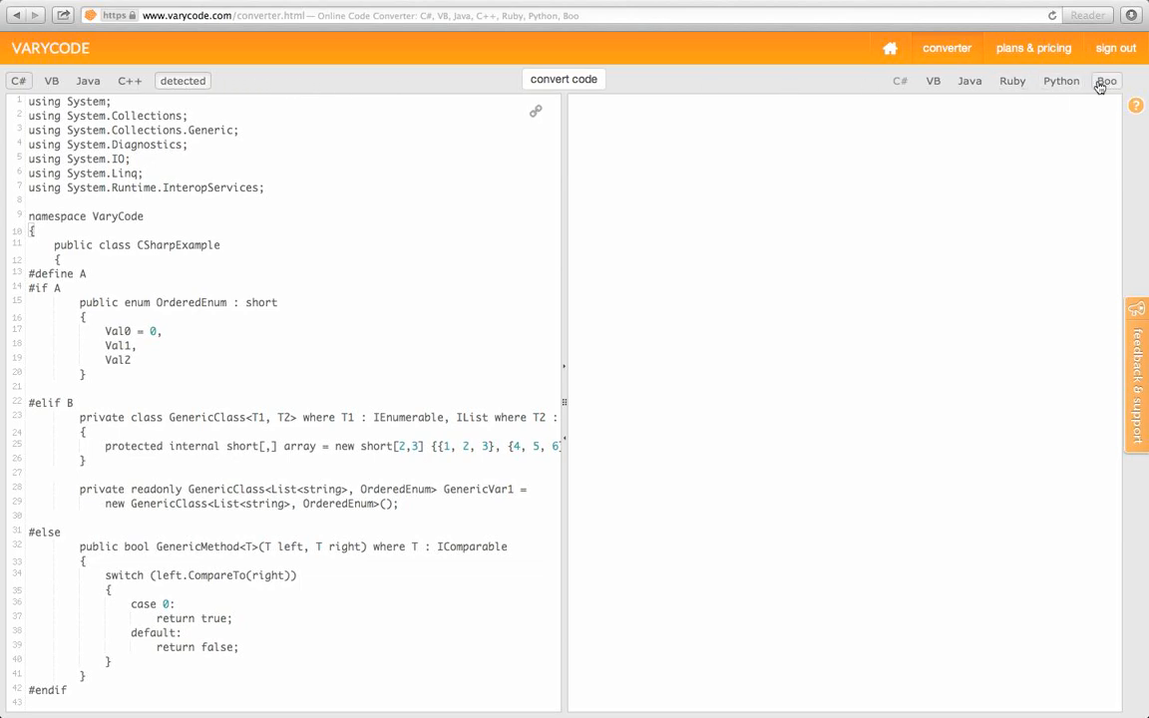
{"action": "mouse_move", "coordinate": [970, 81]}
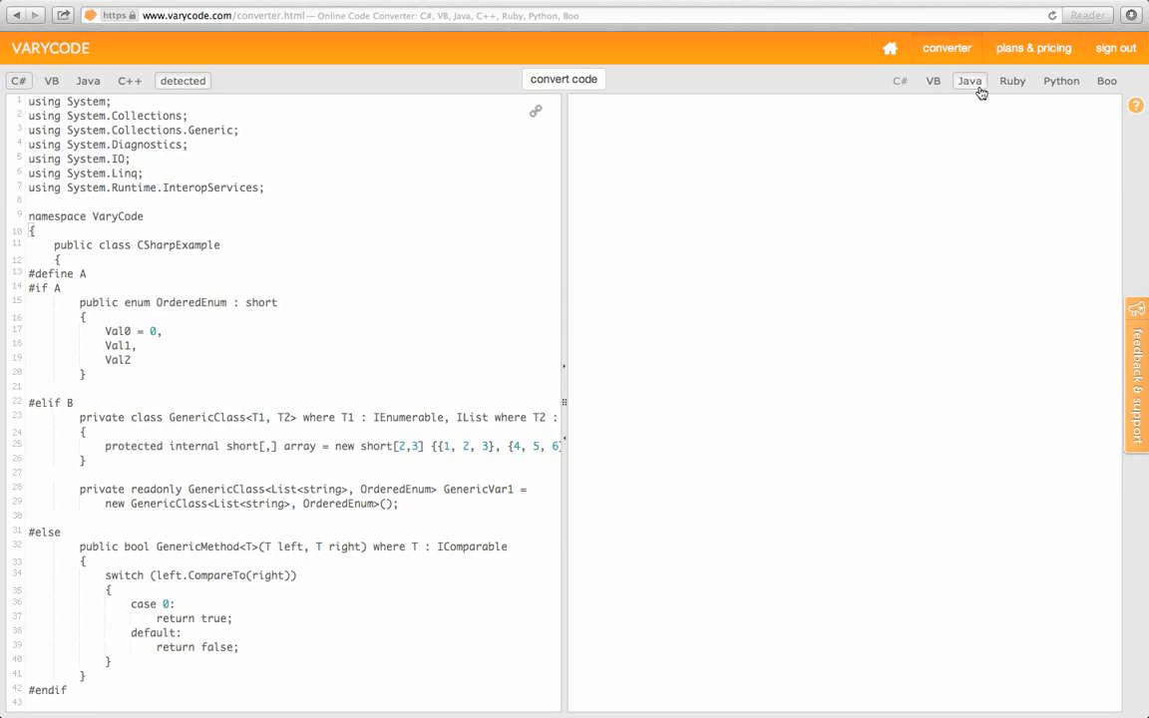
Pick Java as the target, run the conversion, and save Converted.java to Downloads
{"action": "left_click", "coordinate": [563, 79]}
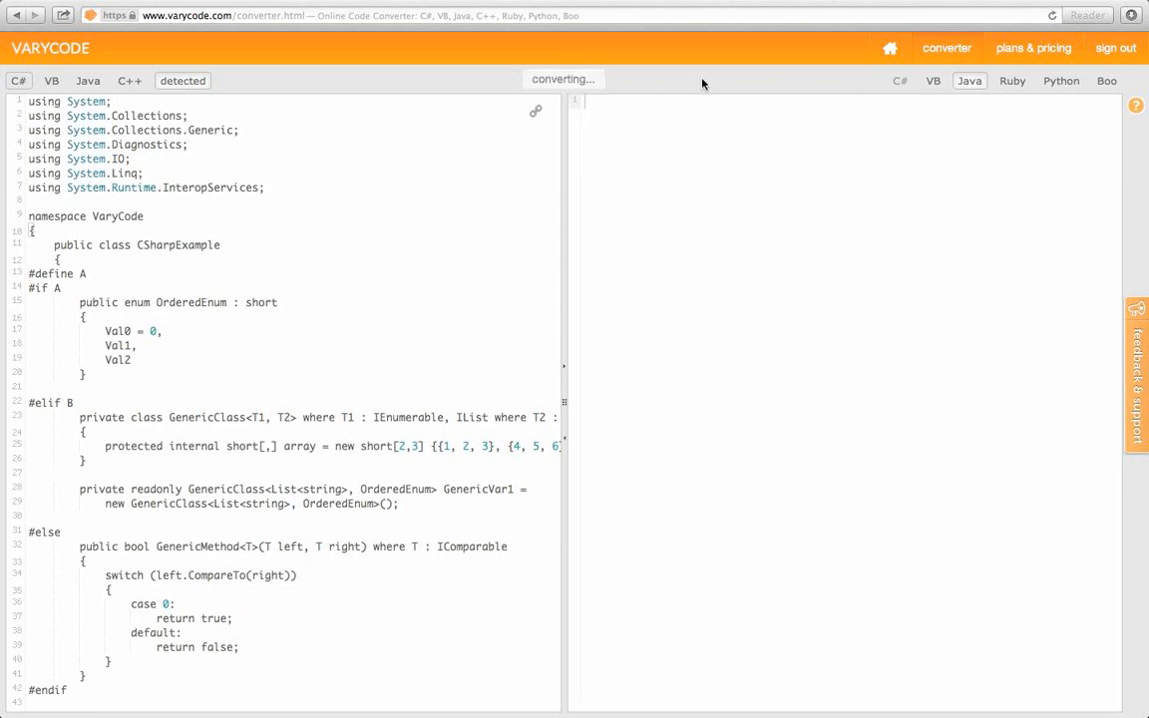
{"action": "left_click", "coordinate": [562, 78]}
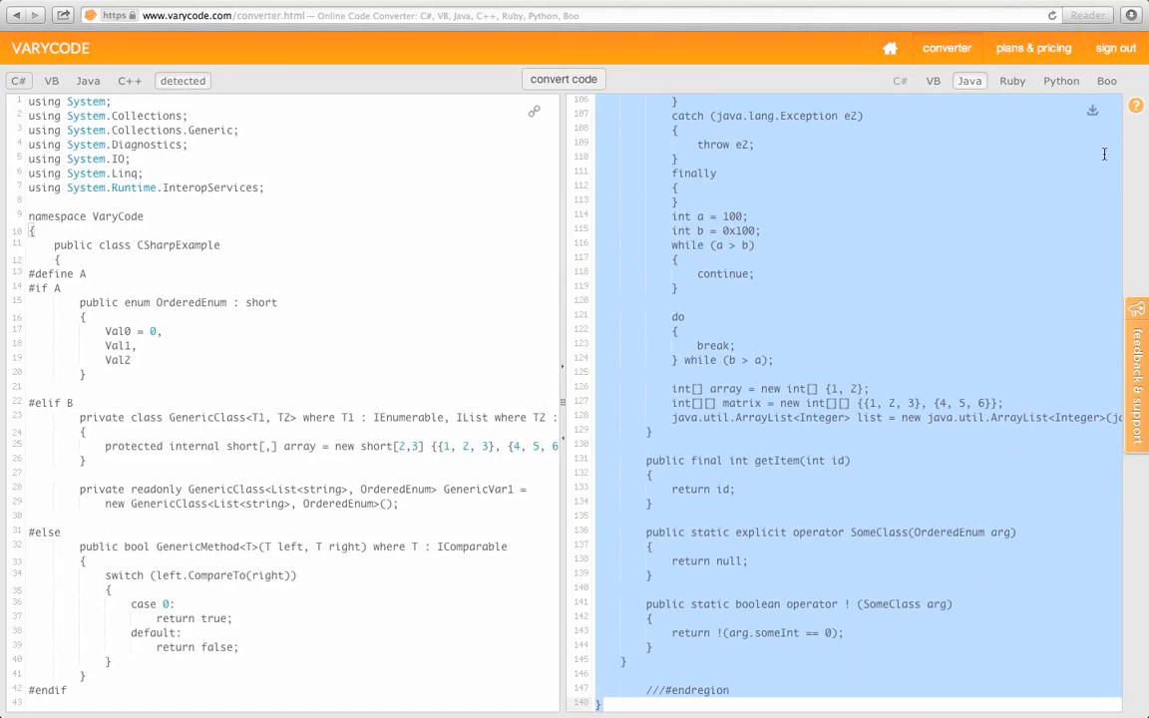
{"action": "mouse_move", "coordinate": [1092, 112]}
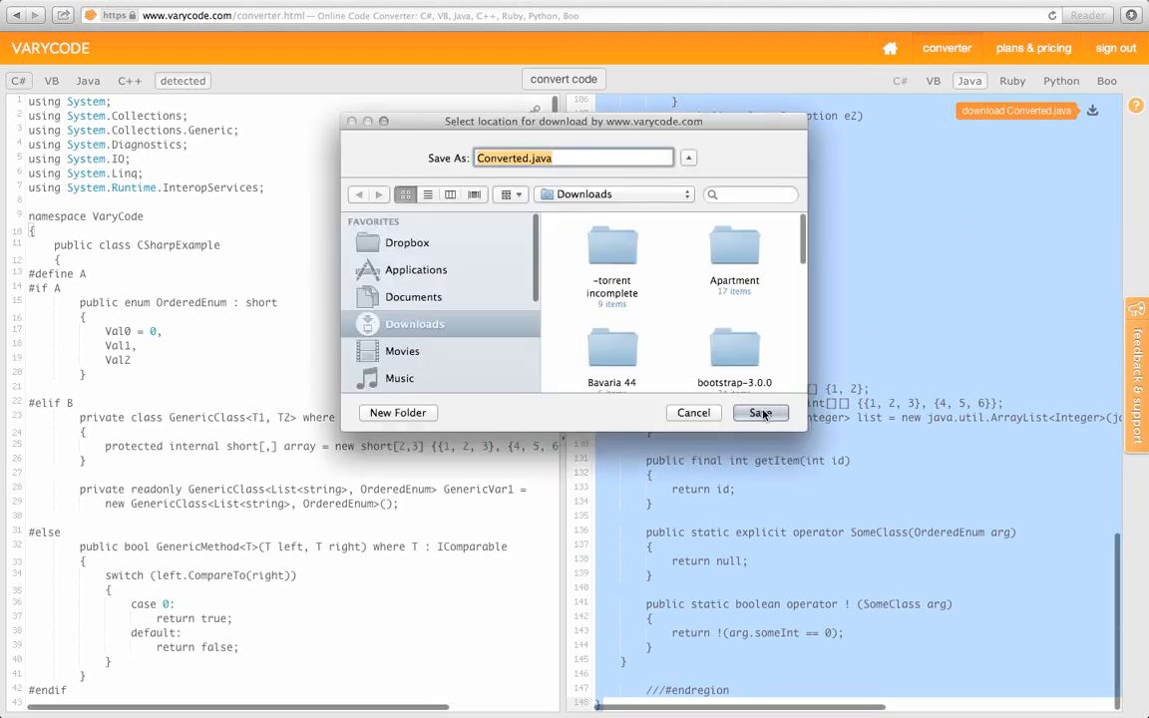
{"action": "left_click", "coordinate": [760, 413]}
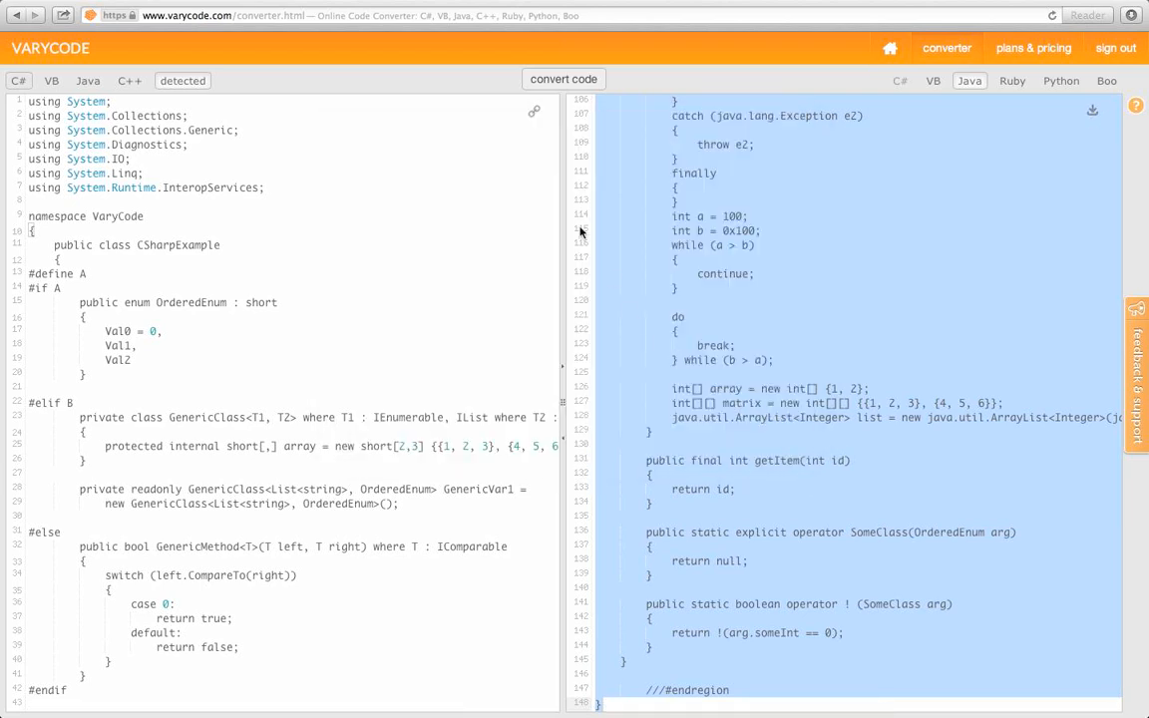
{"action": "mouse_move", "coordinate": [535, 111]}
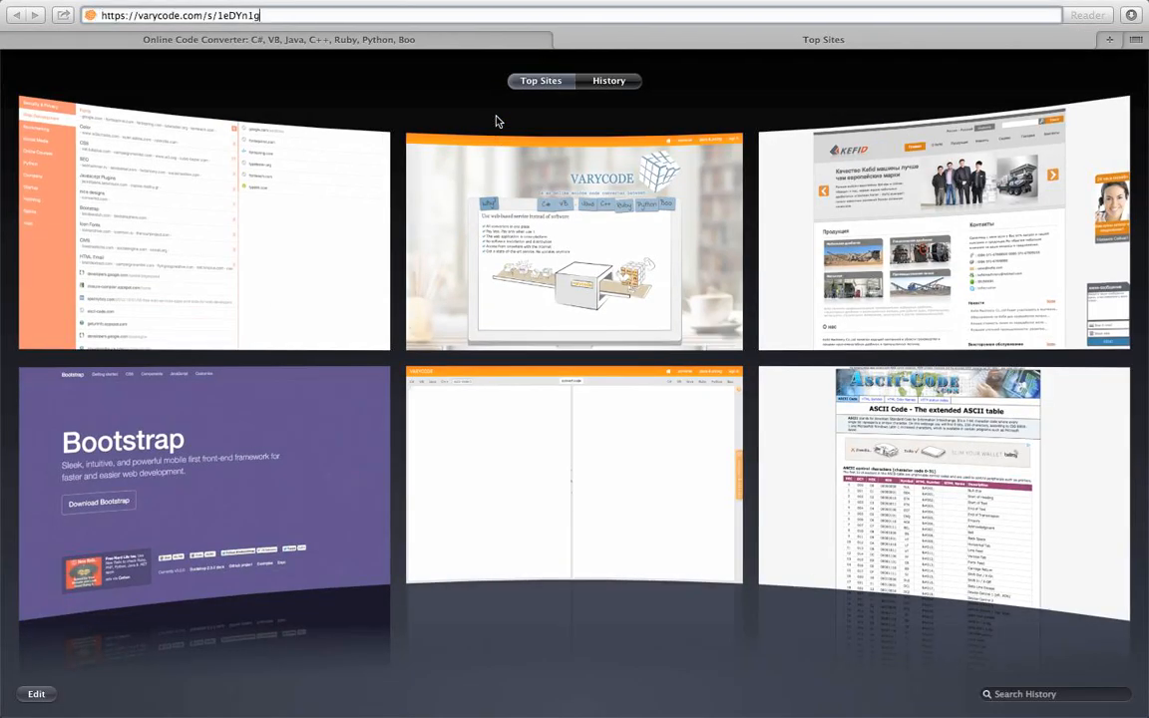
Load the varycode.com/s/ short share link in a new Safari tab
{"action": "left_click", "coordinate": [572, 241]}
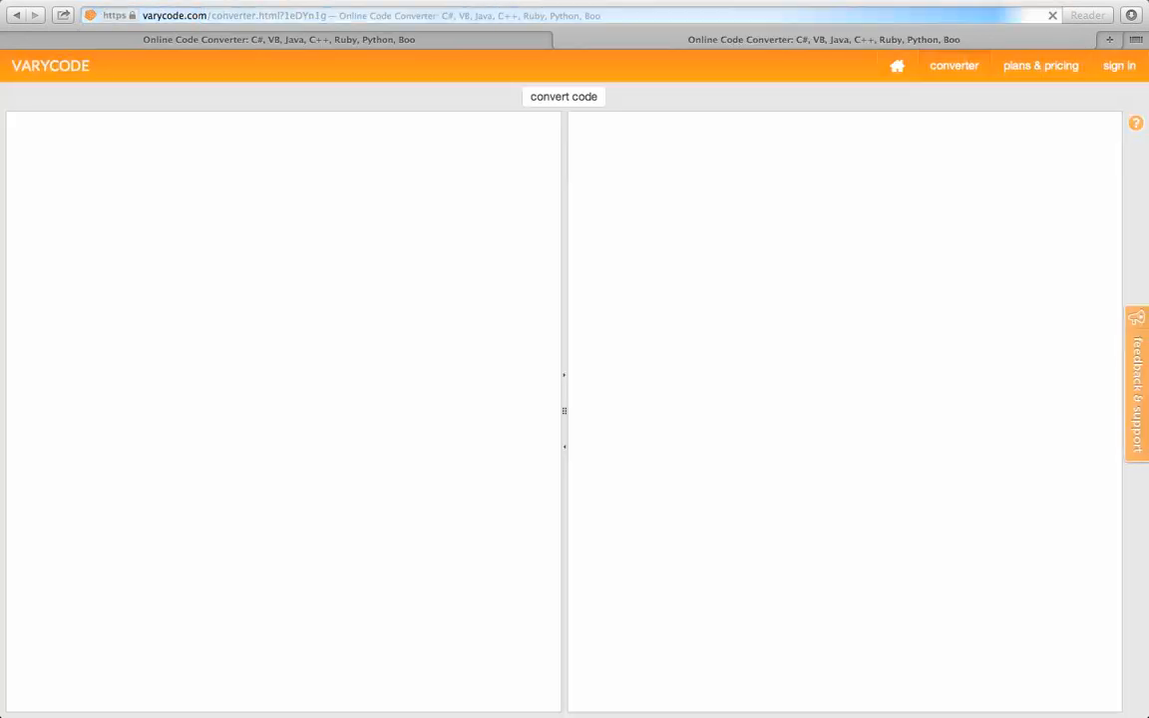